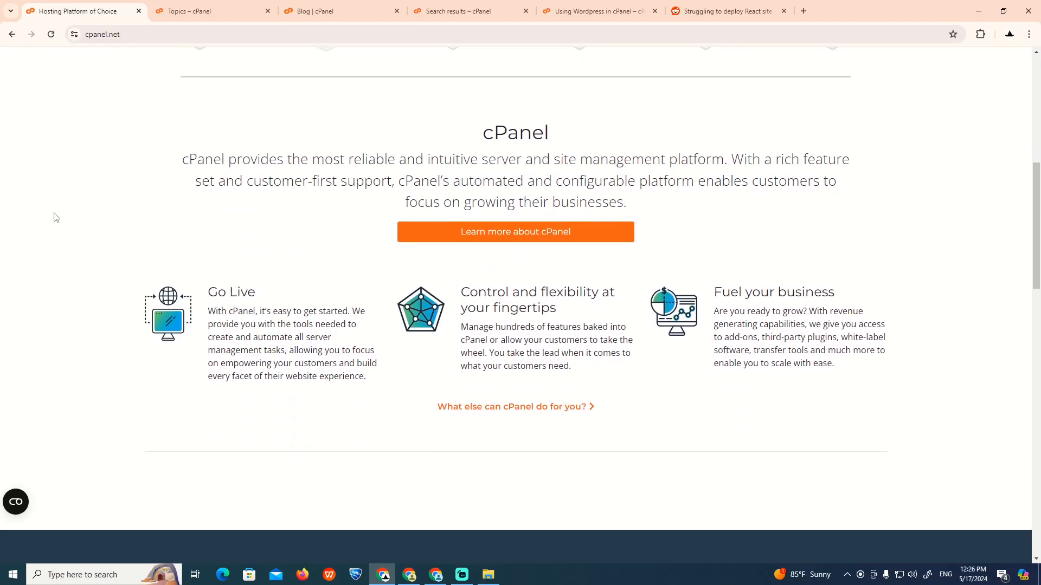
Search the cPanel support community for 'host react'.
scroll(up, 3)
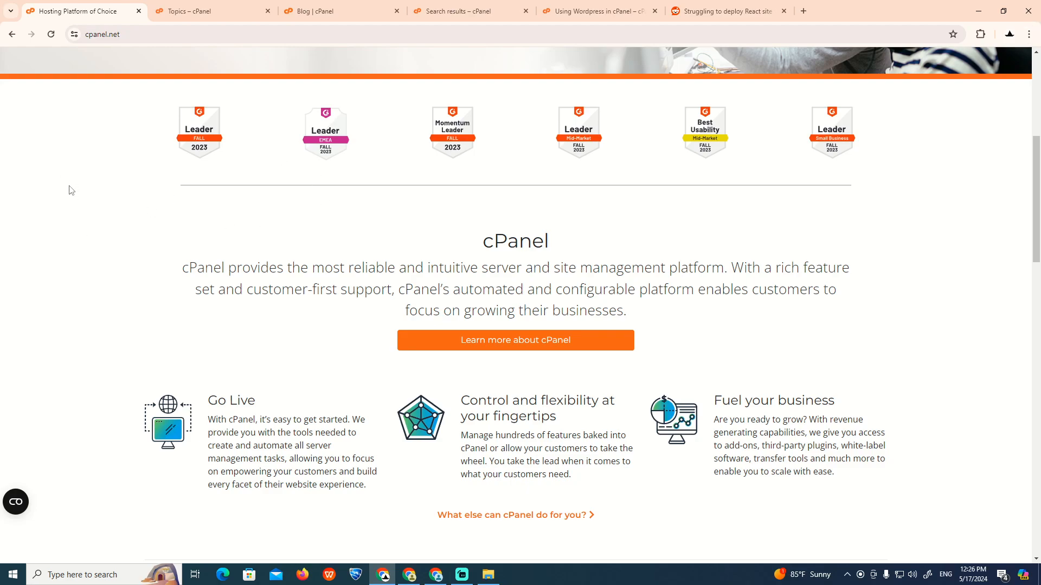
mouse_move(74, 193)
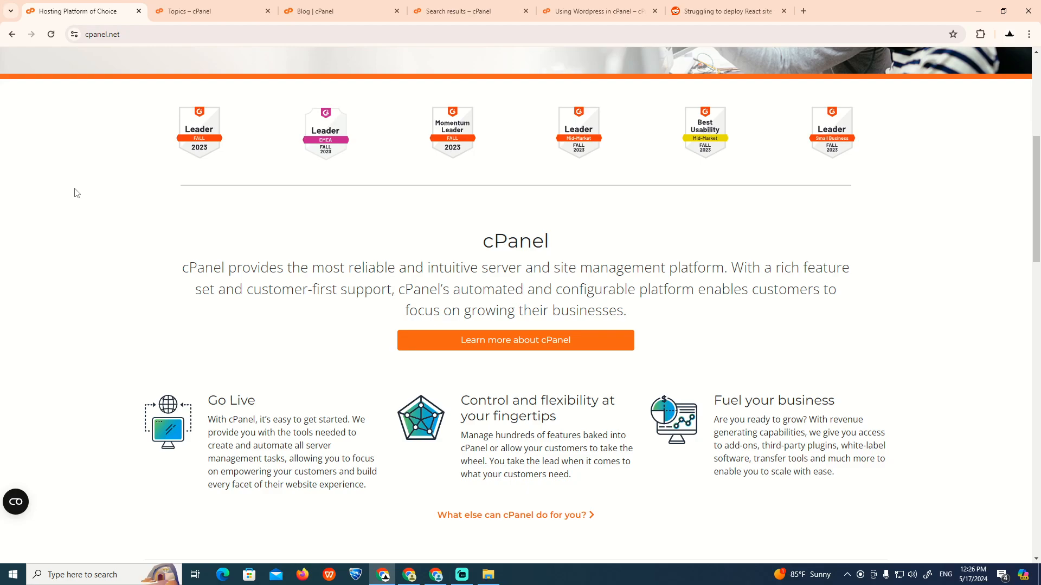
scroll(up, 3)
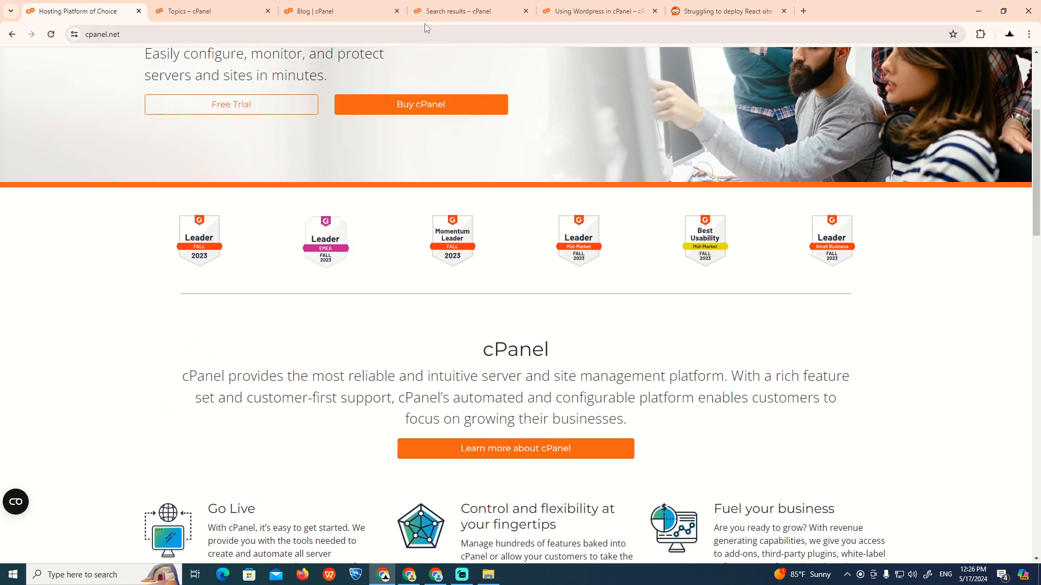
click(341, 11)
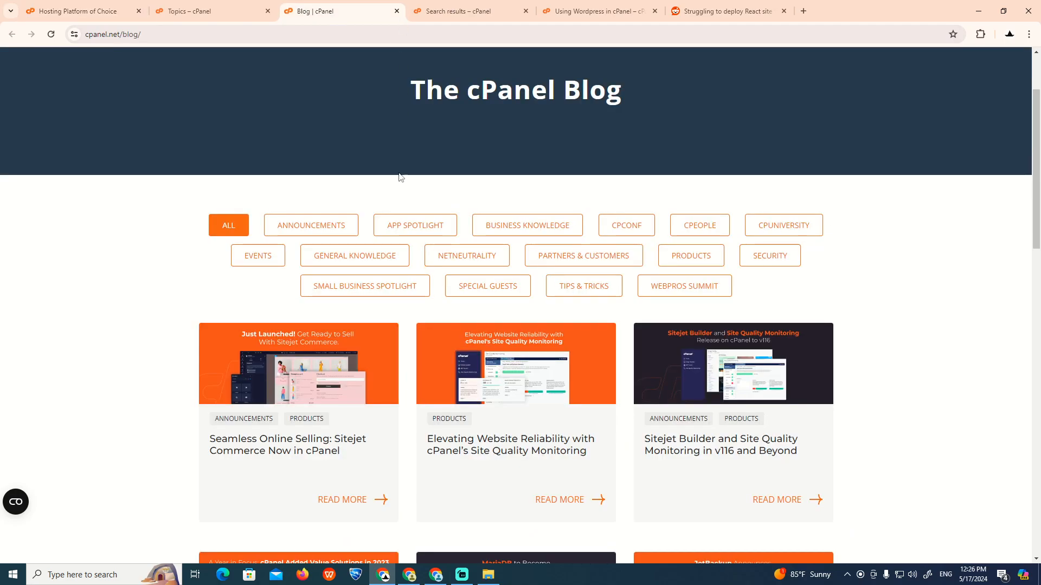
click(470, 11)
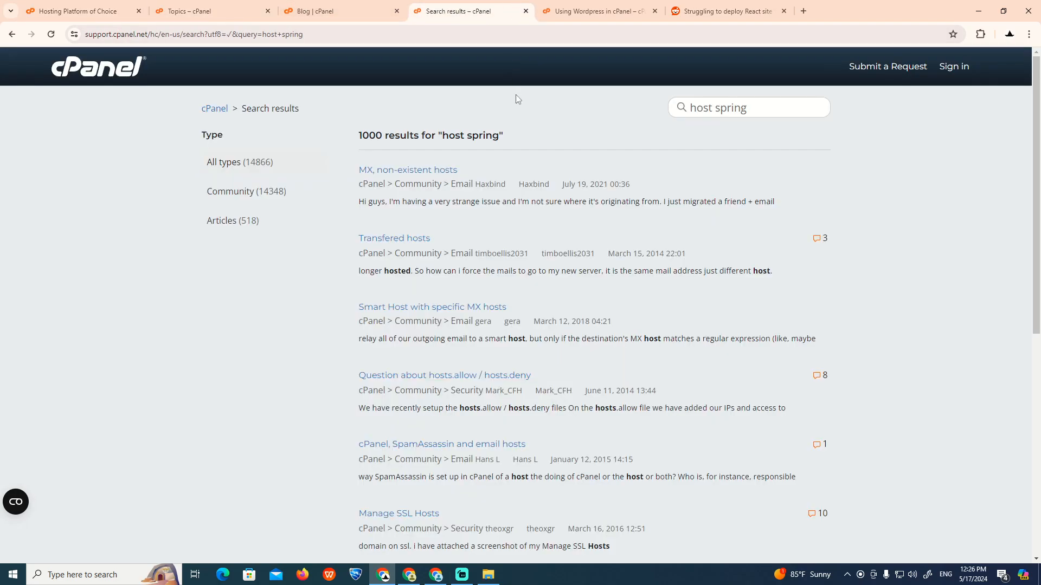
click(749, 107)
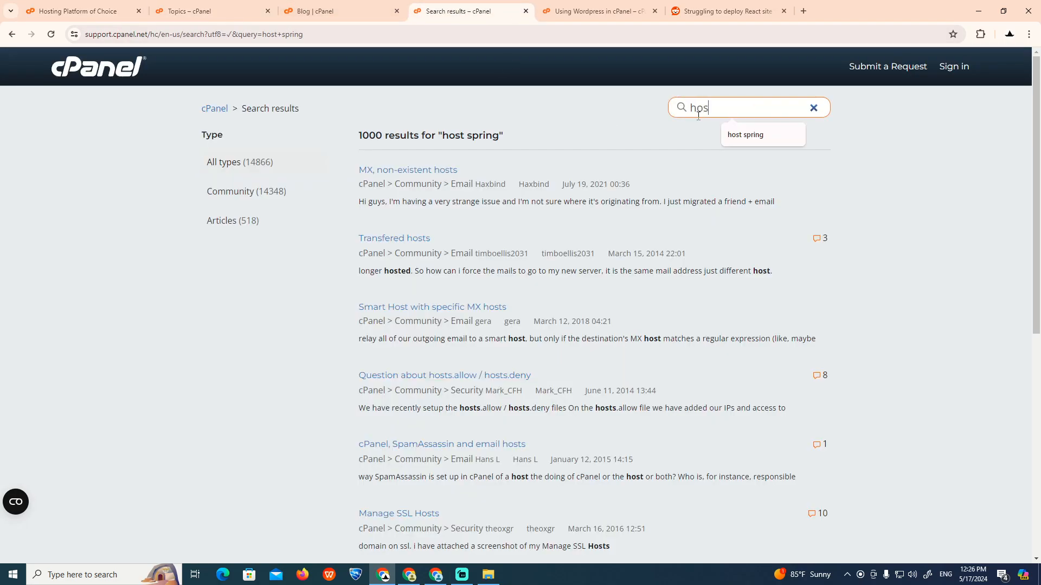
text(host react)
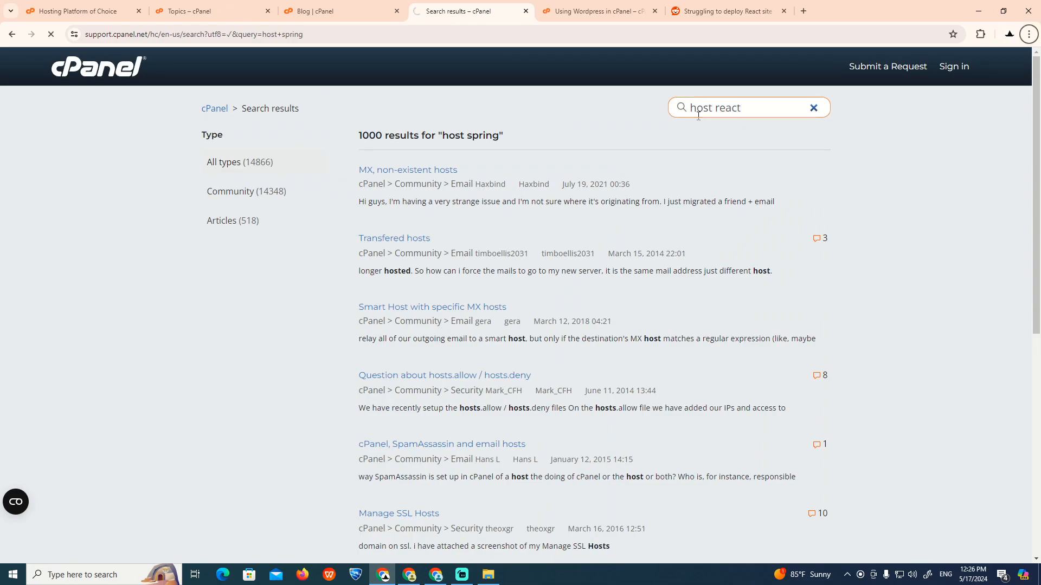
key(Return)
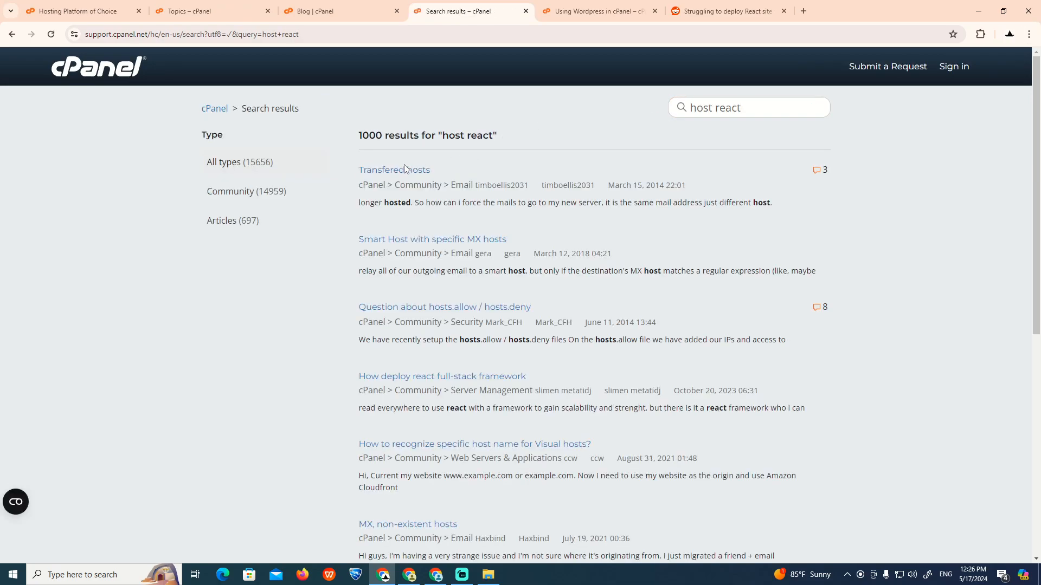
Browse the Transfered hosts and Using Wordpress in cPanel results, then switch to the Reddit React-deploy thread.
click(394, 170)
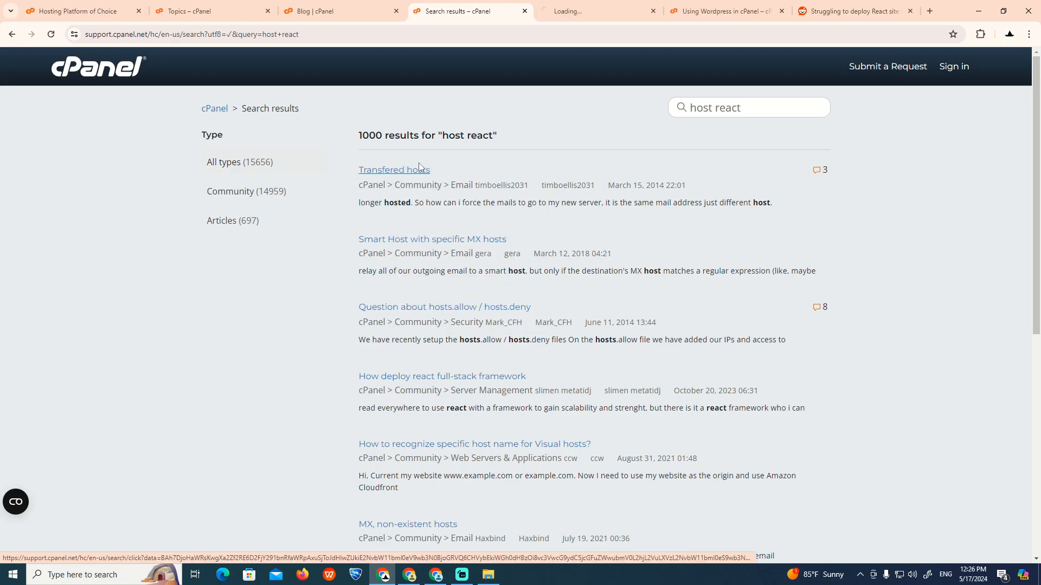
click(394, 170)
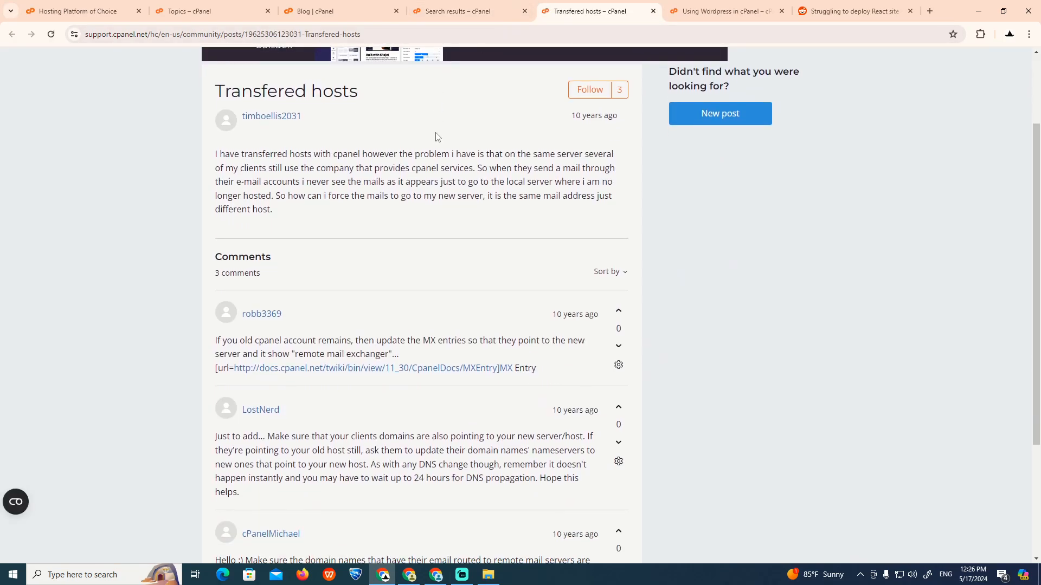
click(457, 11)
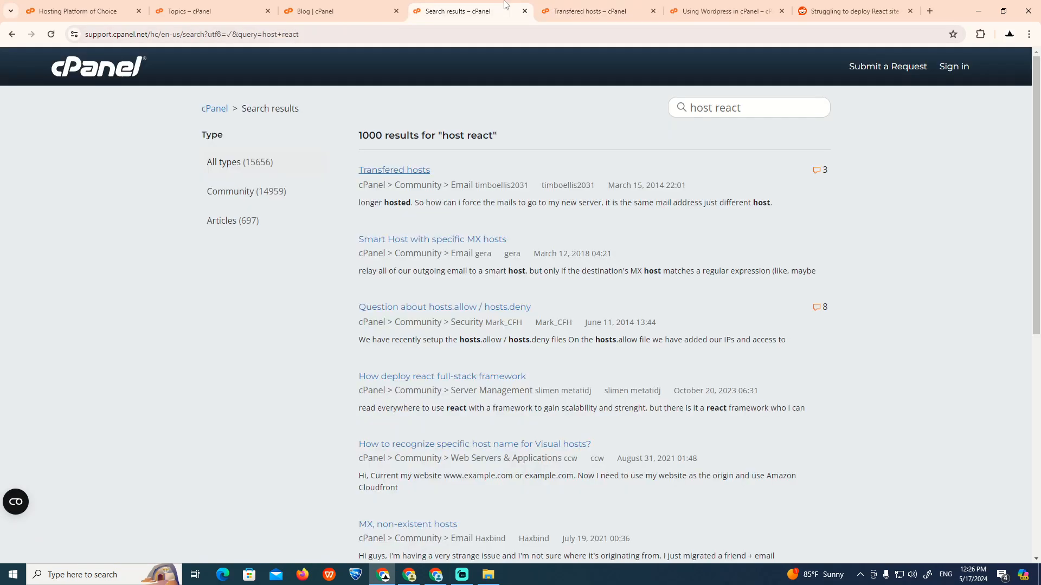
click(651, 11)
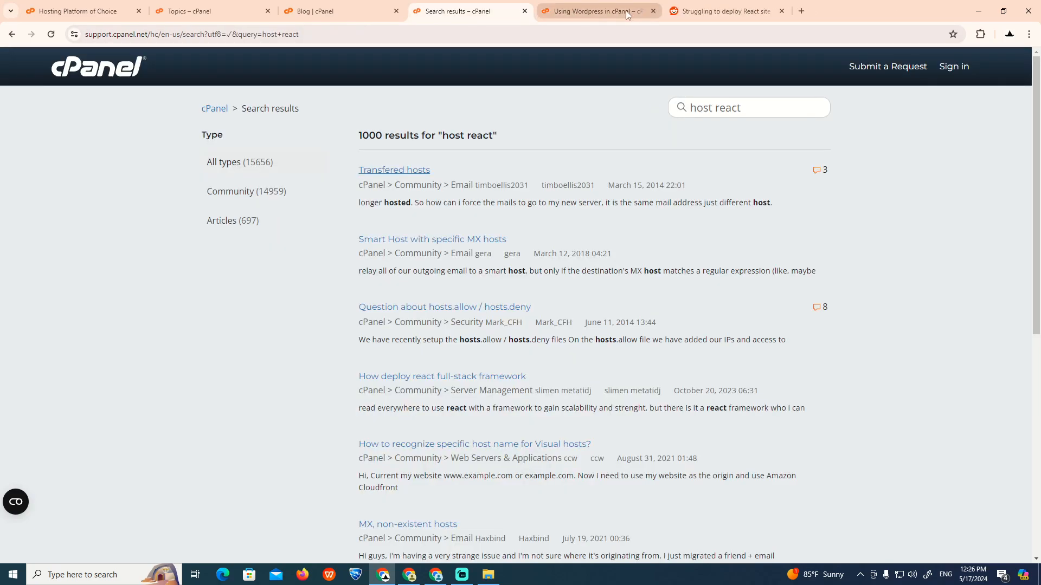
click(594, 11)
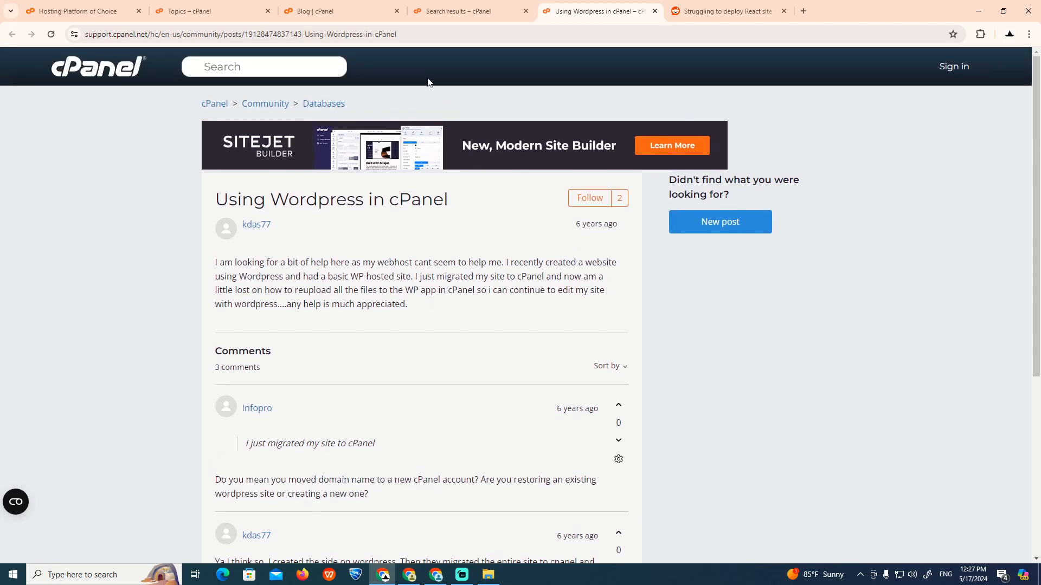
click(728, 10)
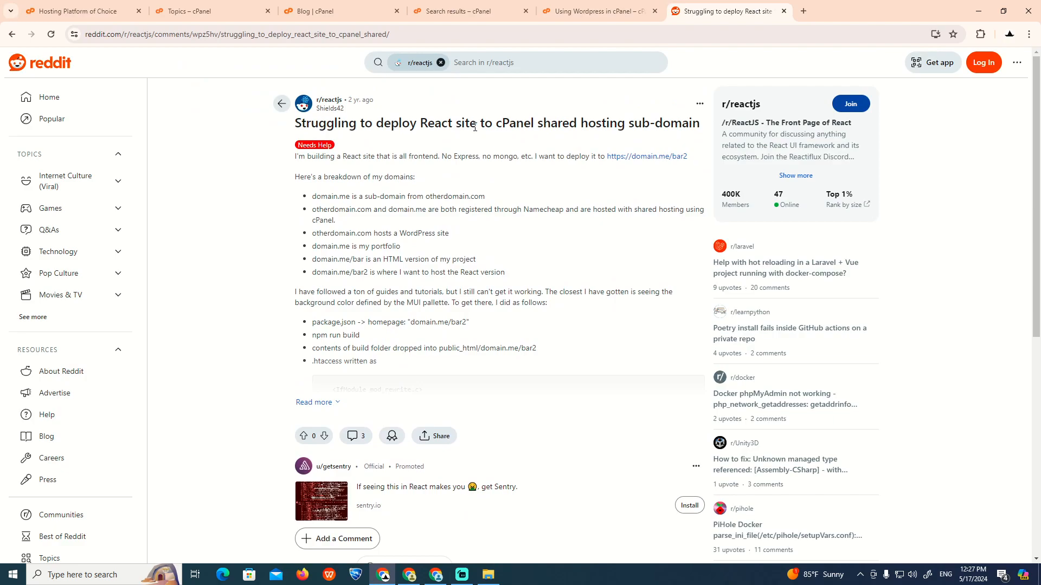
mouse_move(316, 196)
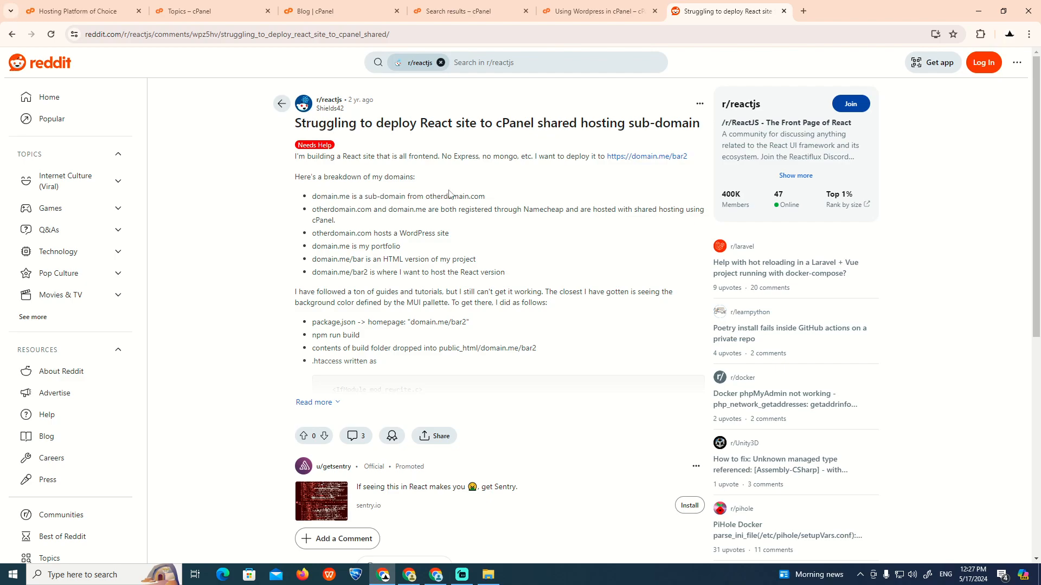
mouse_move(312, 198)
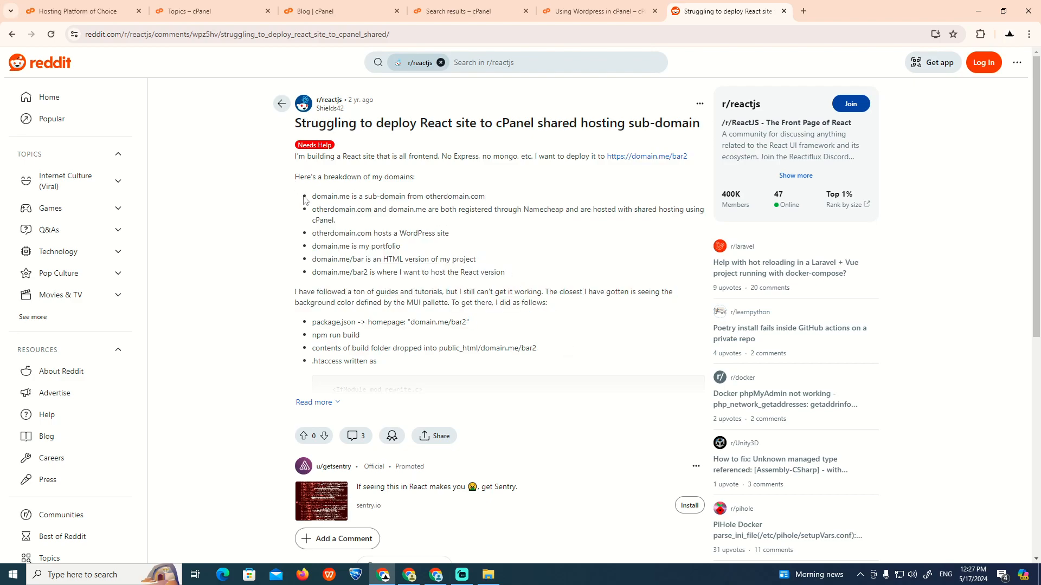
mouse_move(345, 321)
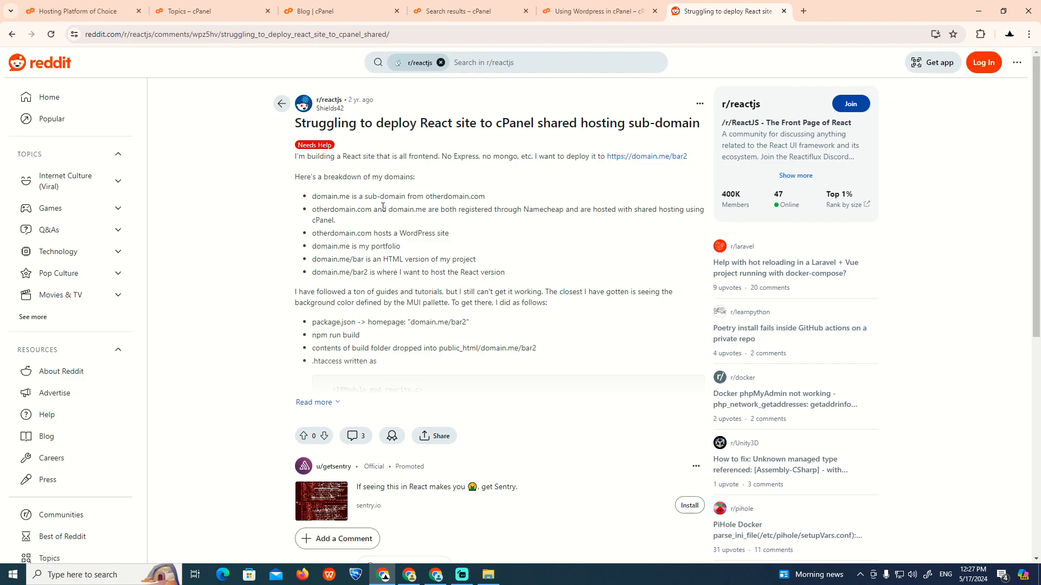
mouse_move(364, 221)
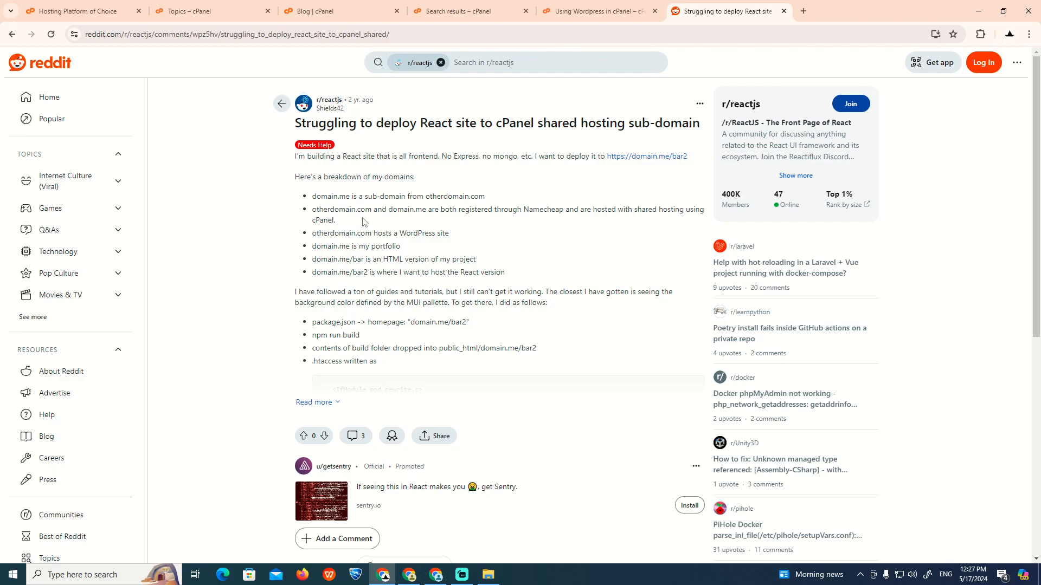
mouse_move(340, 259)
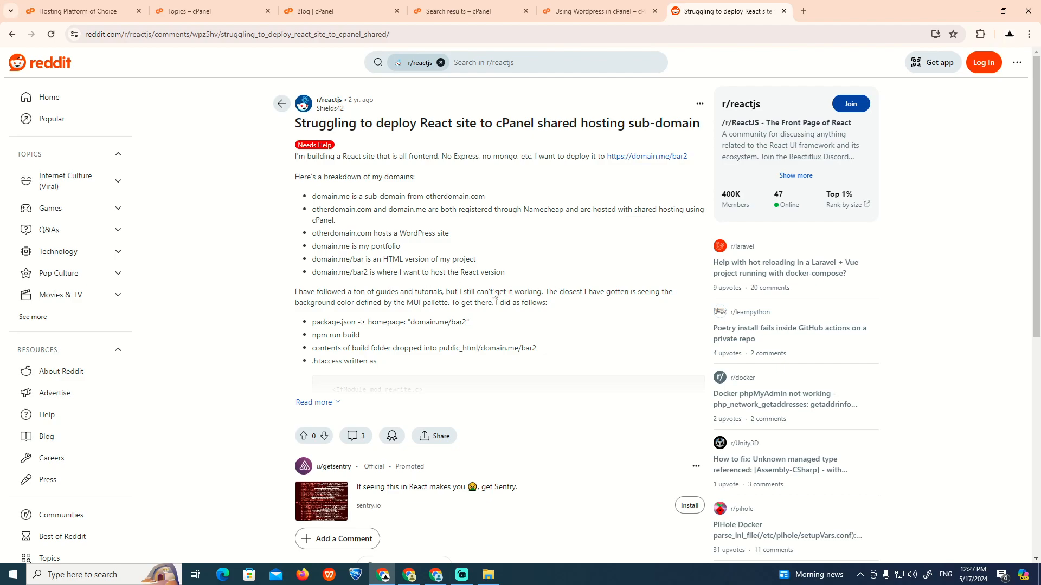
Scroll the thread to the top comment with the .htaccess RewriteBase and RewriteRule code for /bar2/.
scroll(down, 3)
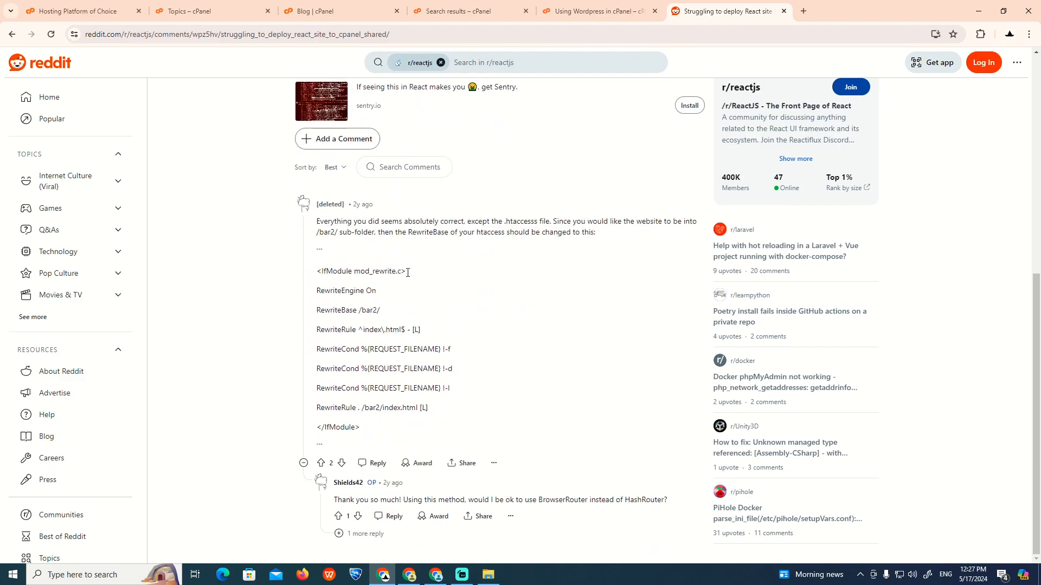
scroll(up, 3)
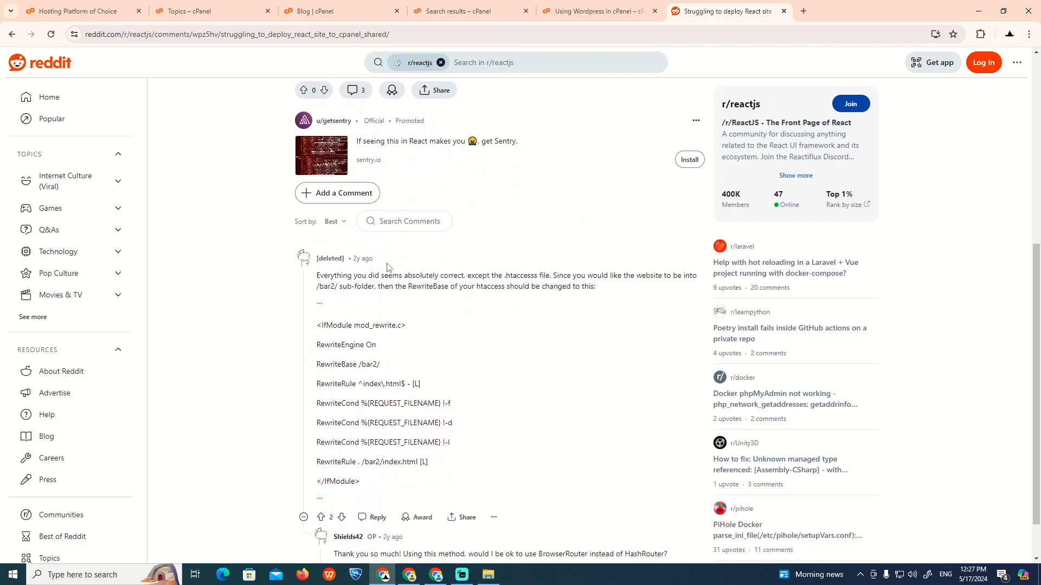
scroll(down, 3)
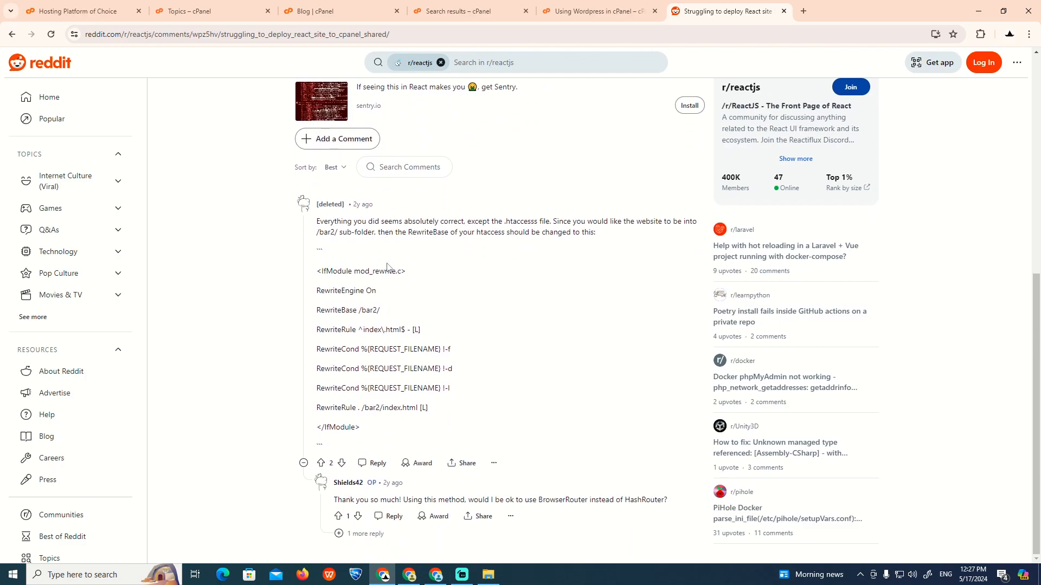
scroll(up, 3)
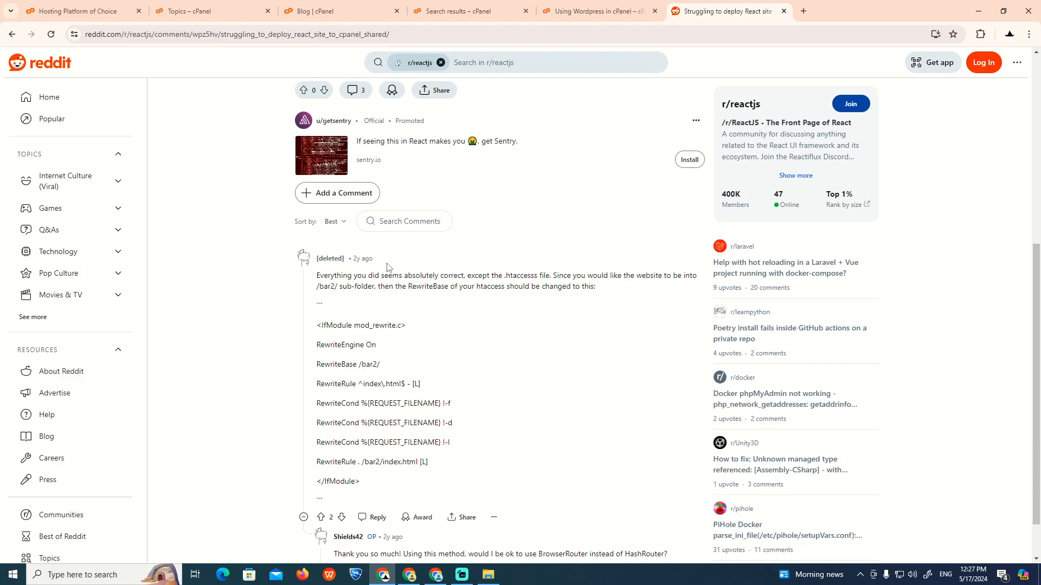
scroll(down, 3)
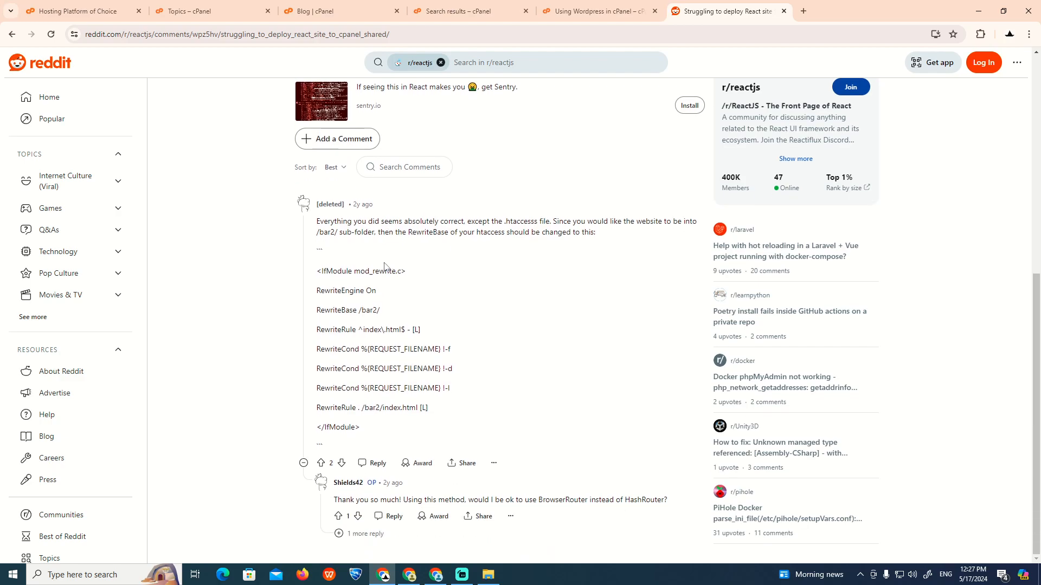